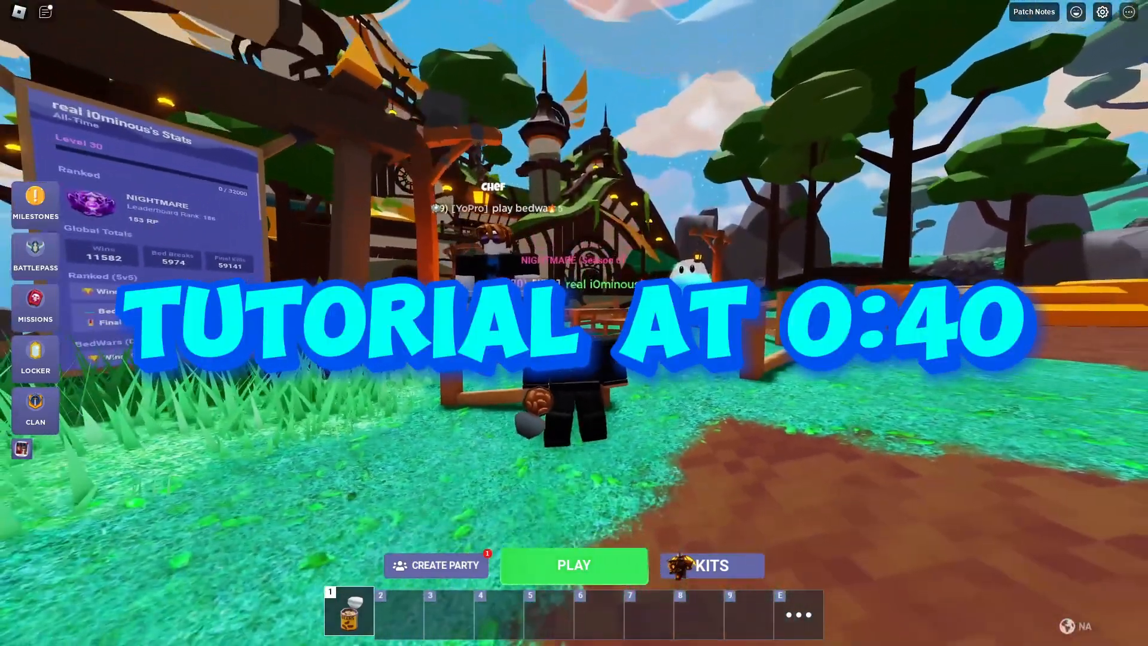
# Browse the BedWars battle pass rewards and close the window
pyautogui.click(35, 256)
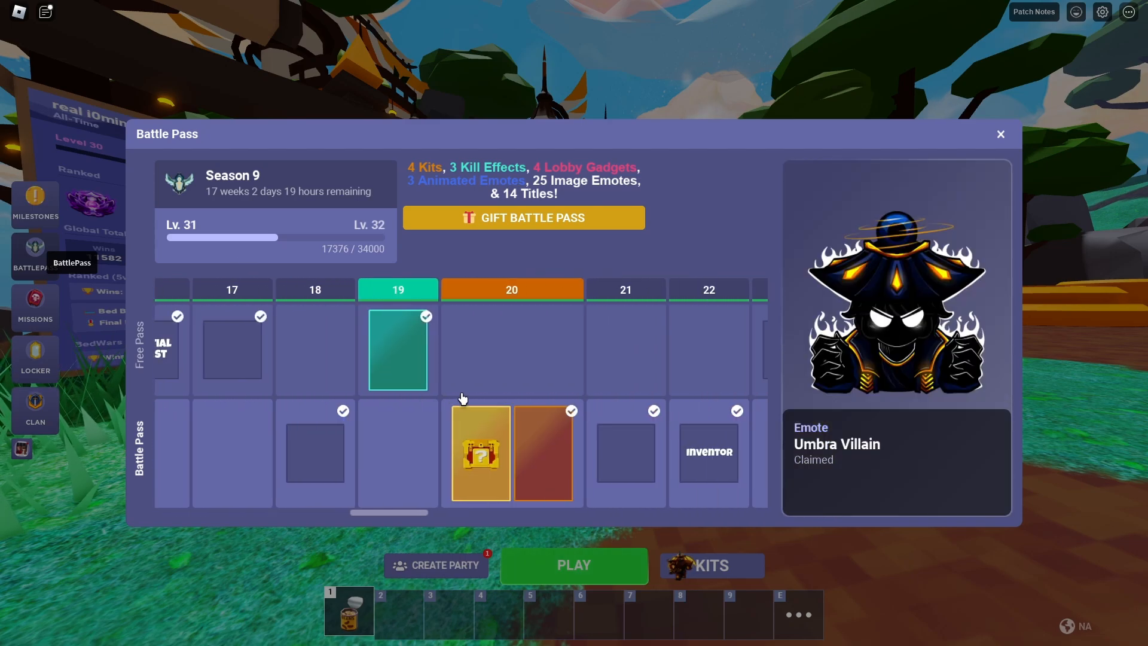
pyautogui.hscroll(3)
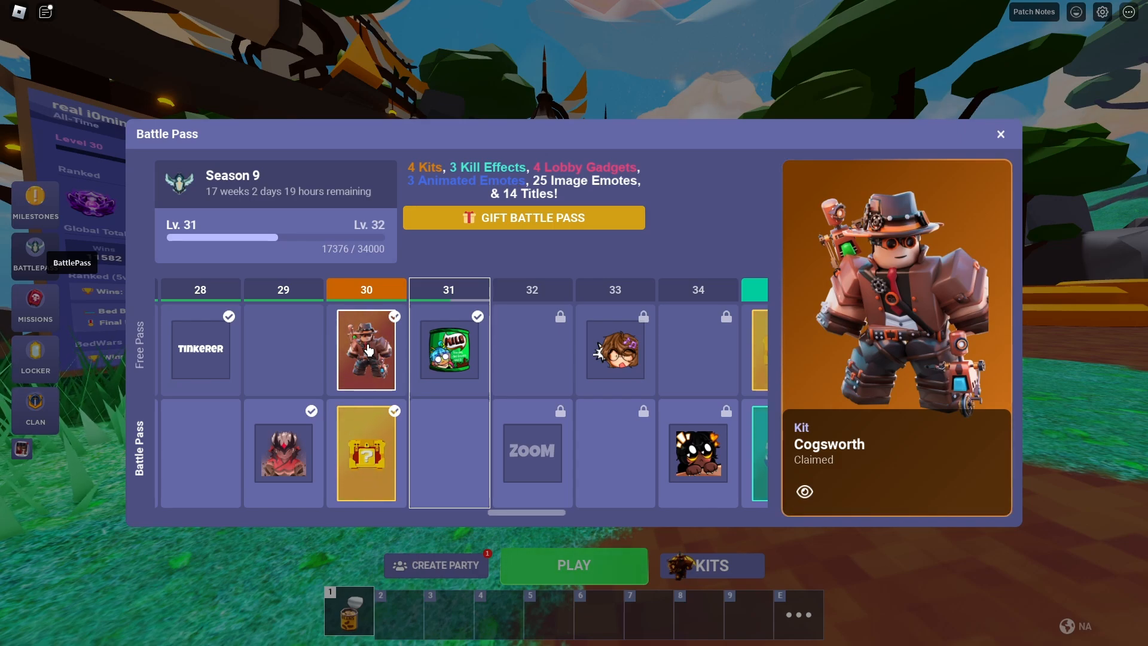
pyautogui.click(200, 348)
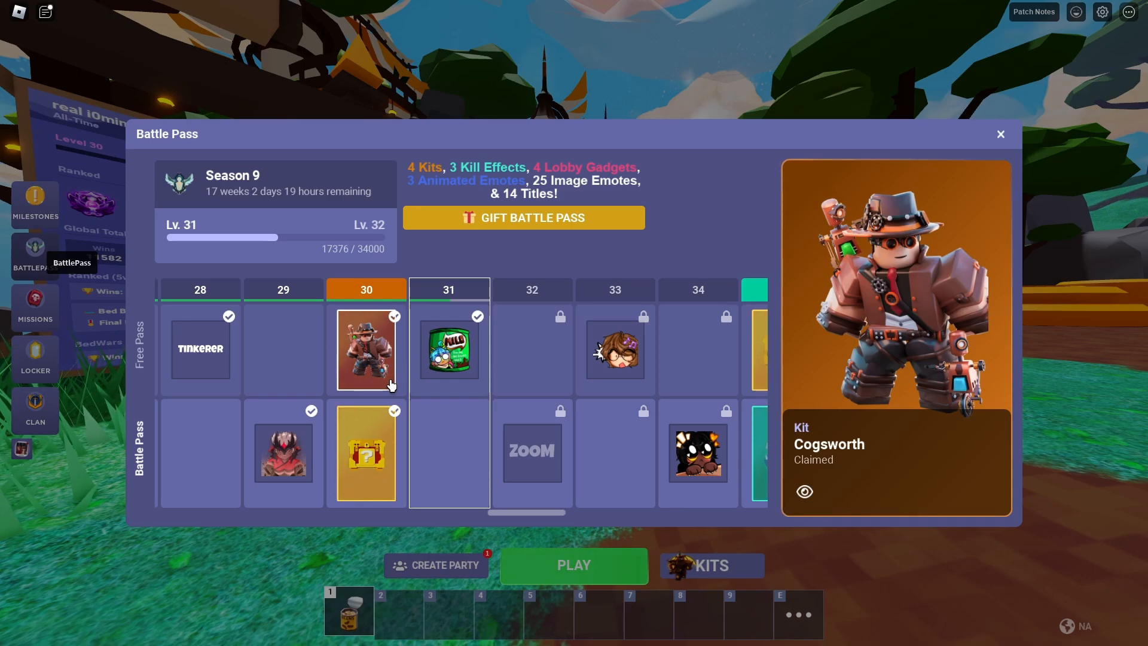
pyautogui.click(531, 452)
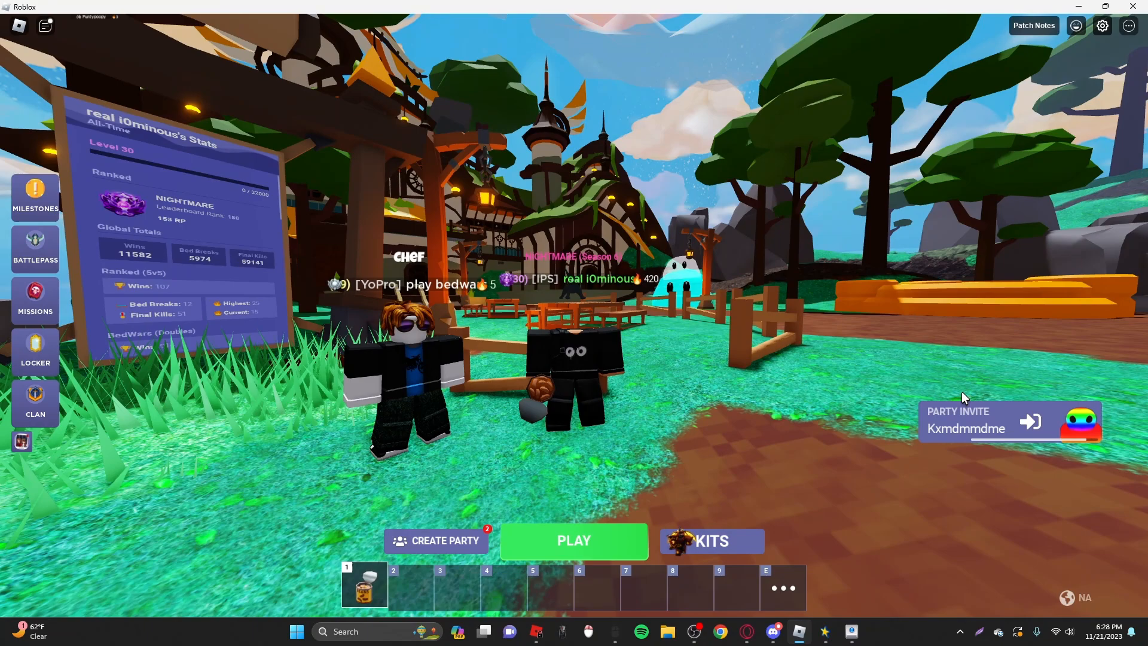
# Bring GS Auto Clicker to the screen centre and reach its Options > Recording settings
pyautogui.click(798, 632)
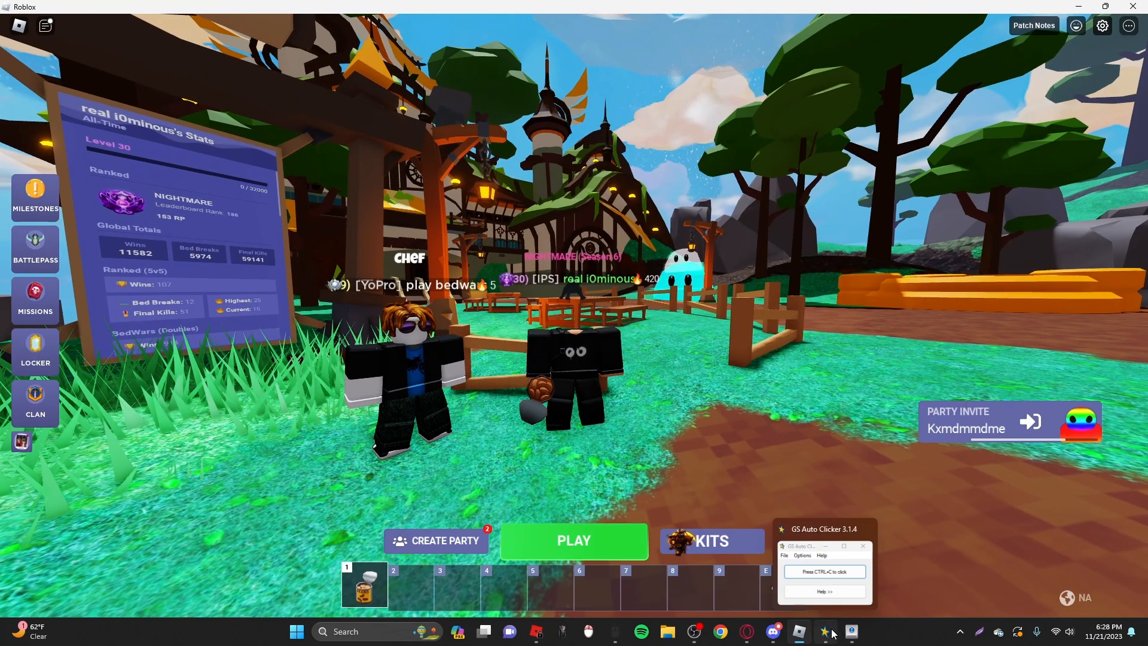
pyautogui.moveTo(823, 529); pyautogui.dragTo(593, 405)
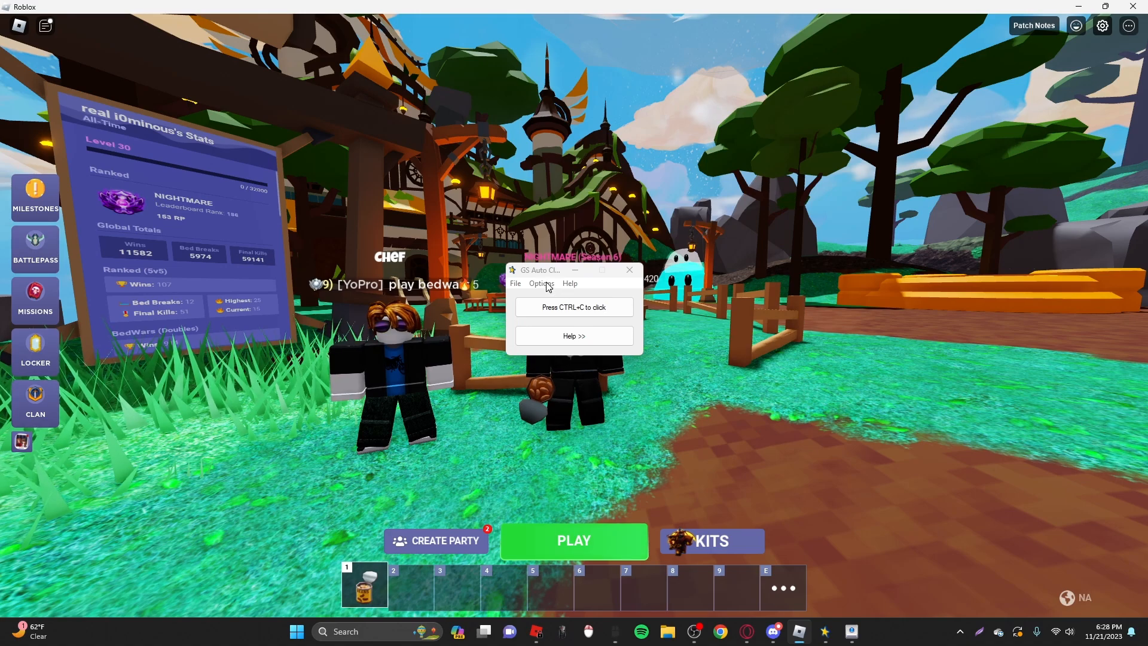
pyautogui.click(541, 283)
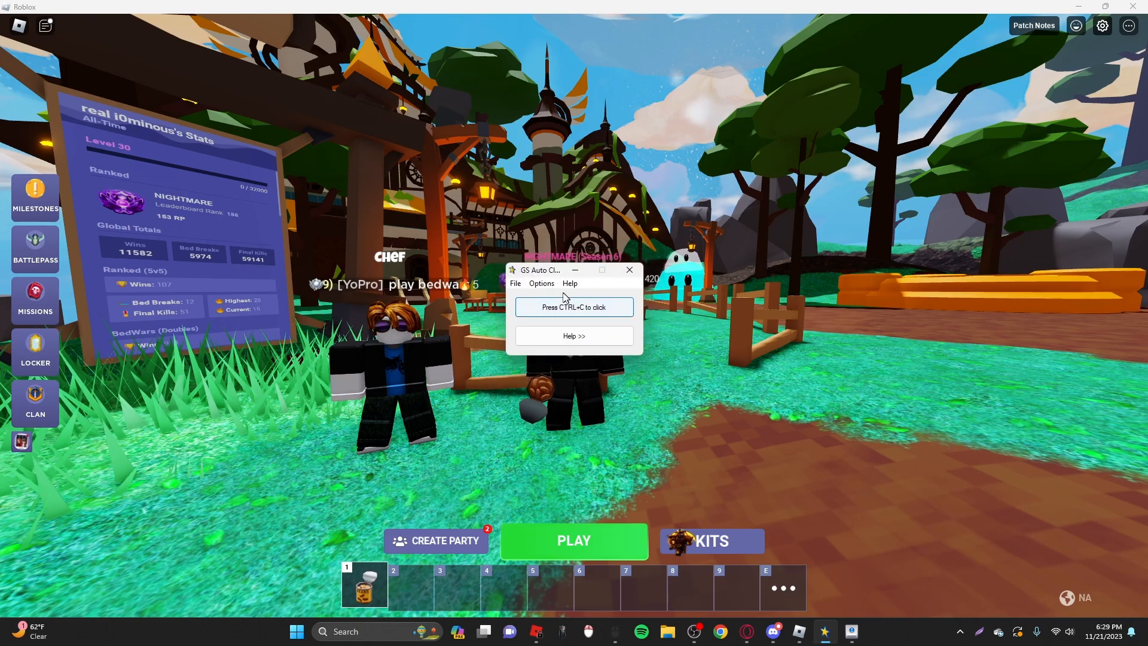
pyautogui.click(540, 284)
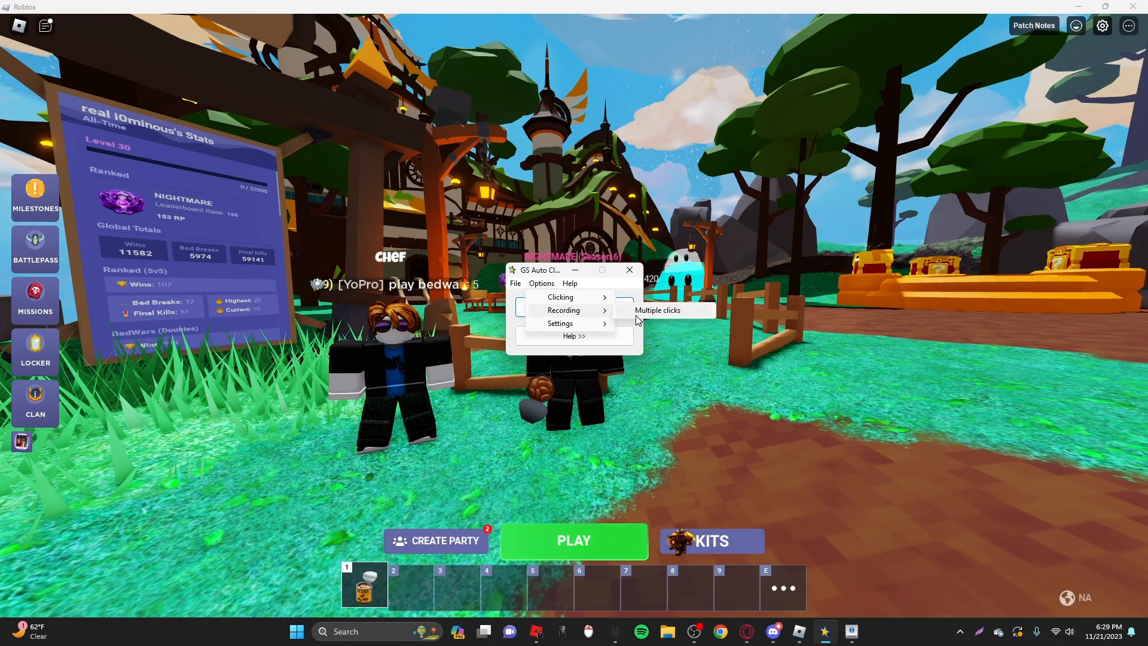
# Enable Multiple clicks, clear the old records and pick the first point on the Play button
pyautogui.click(657, 309)
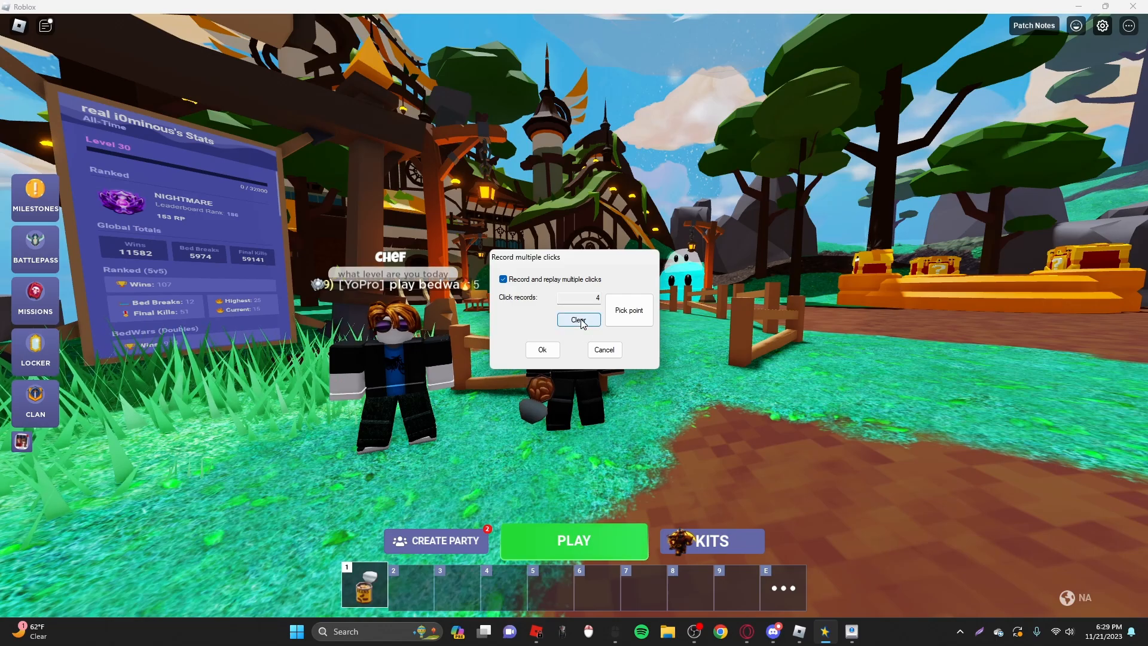
pyautogui.click(579, 321)
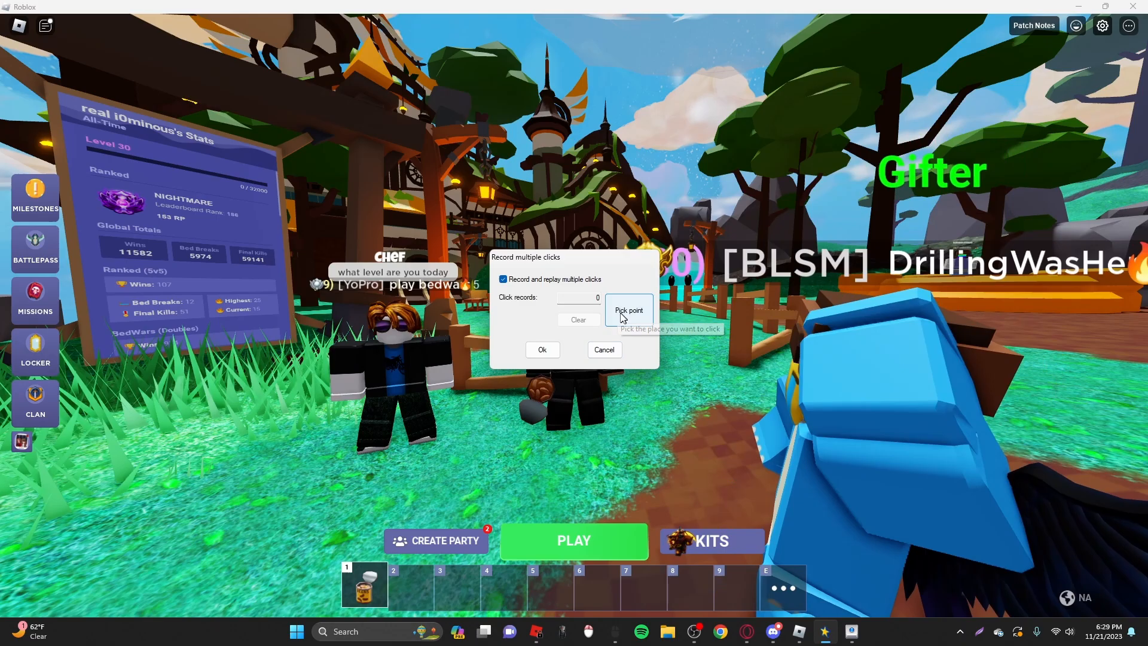
pyautogui.click(628, 310)
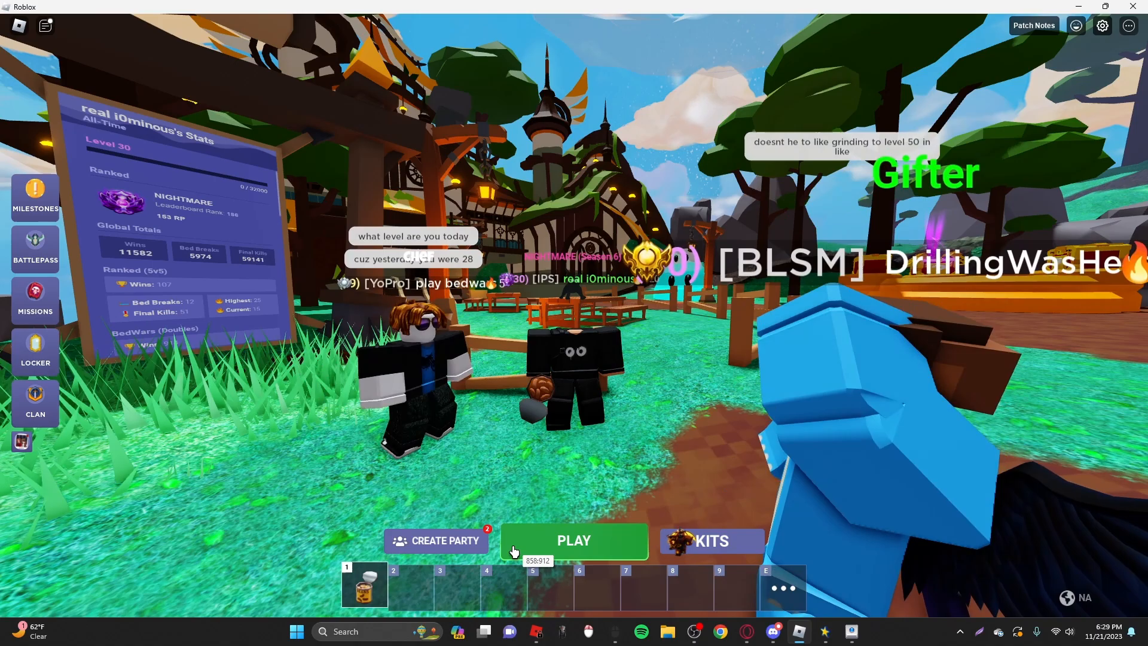
pyautogui.click(573, 541)
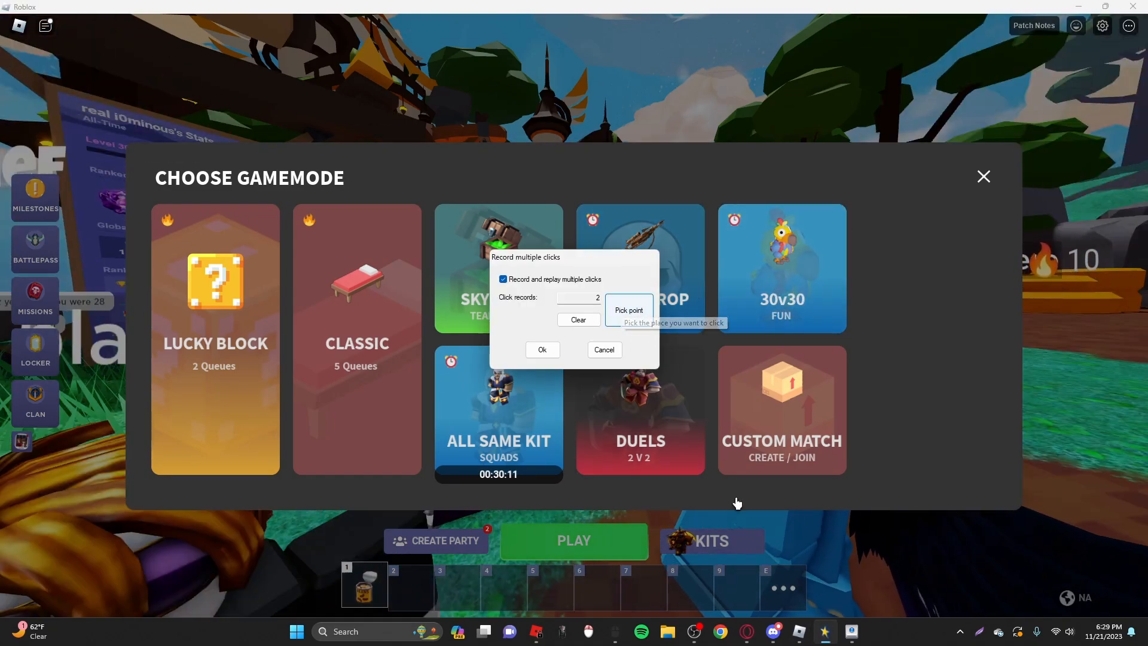
# Pick the remaining click points across the BedWars game-mode screens
pyautogui.click(627, 310)
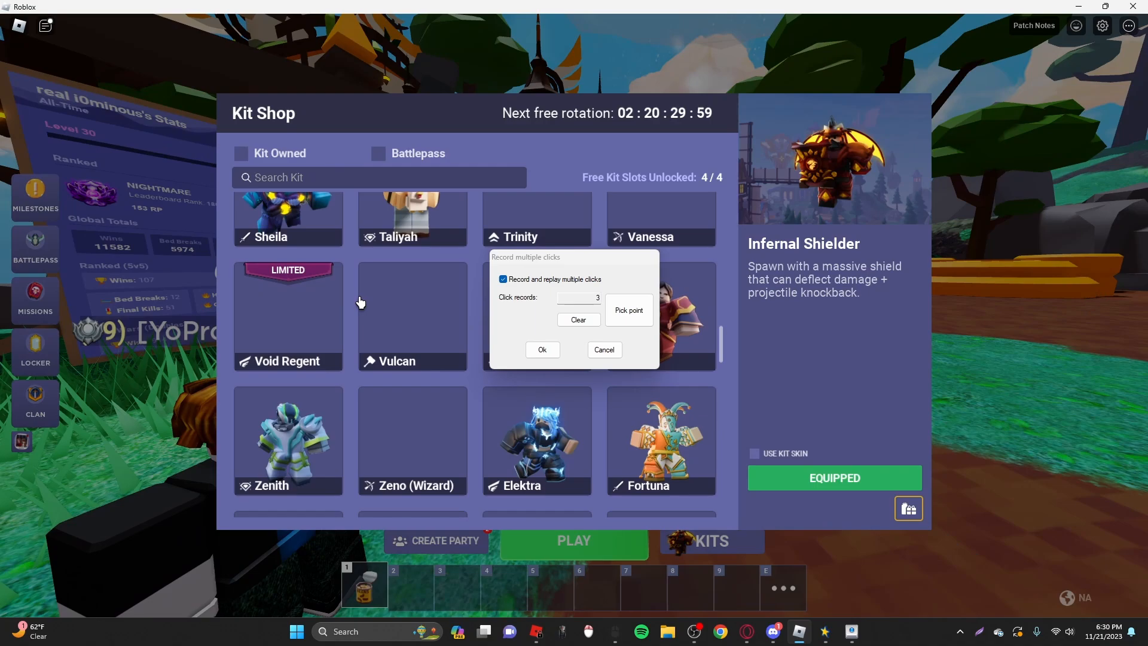
pyautogui.scroll(-3)
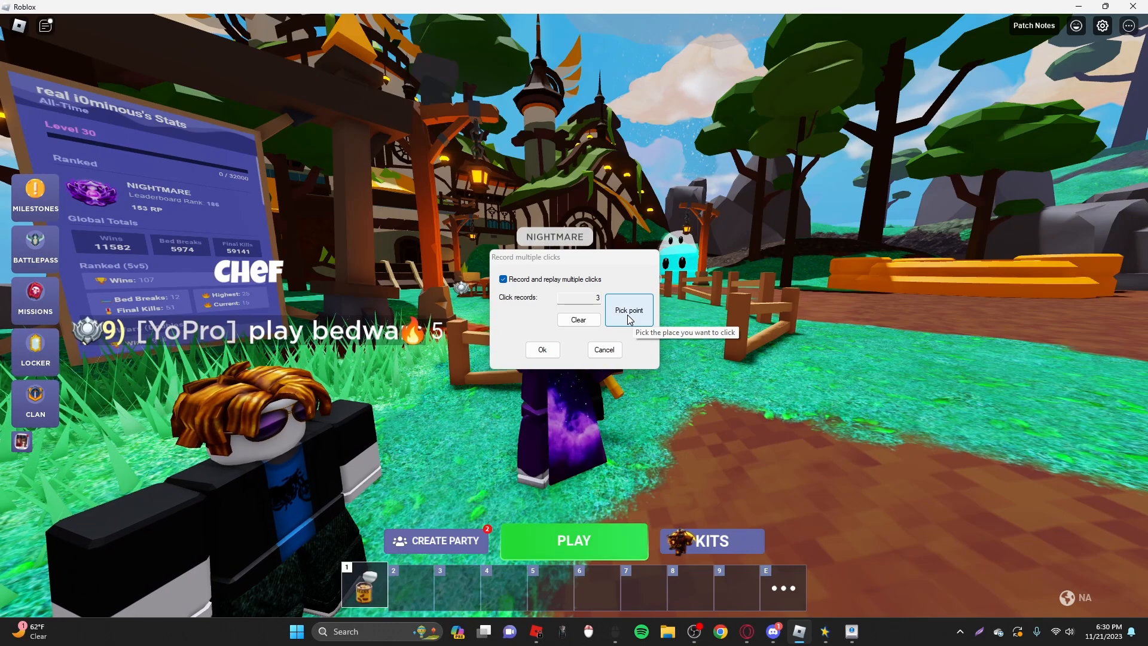
pyautogui.click(628, 310)
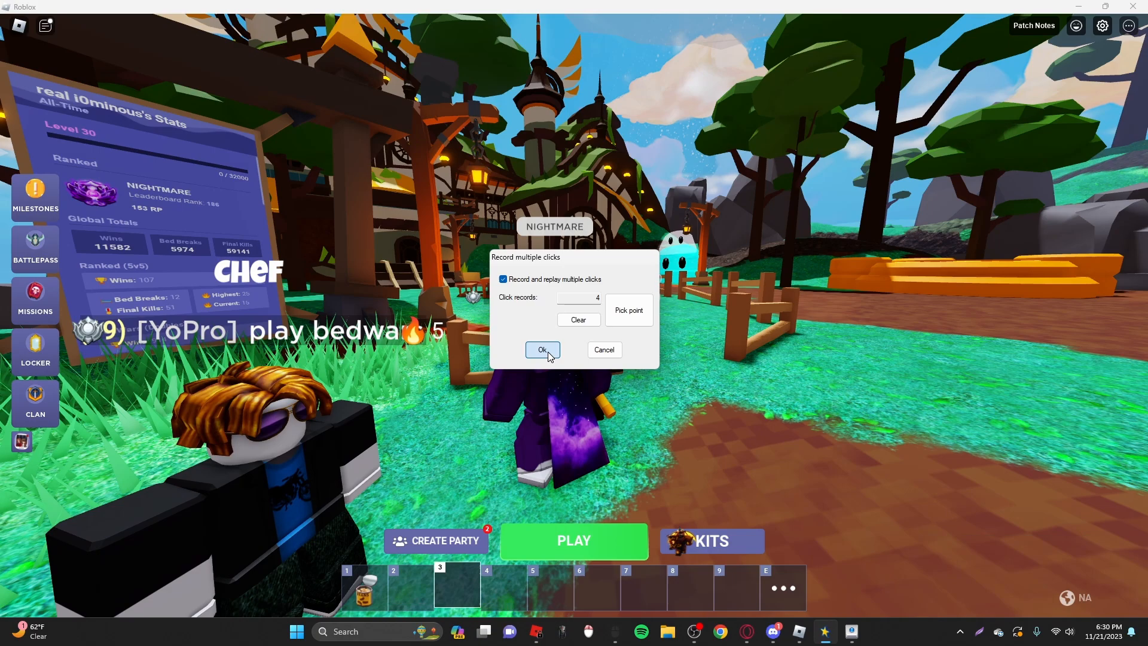
# Save the four click points with Ok and run them so BedWars searches for a 30v30 match
pyautogui.click(543, 350)
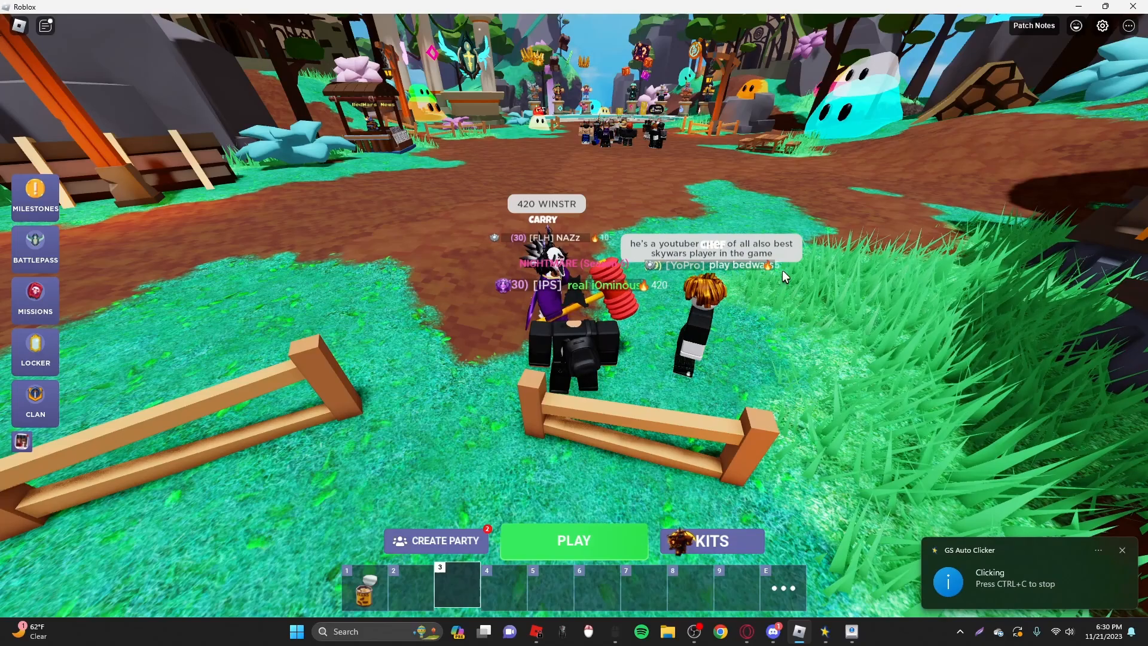
pyautogui.click(574, 541)
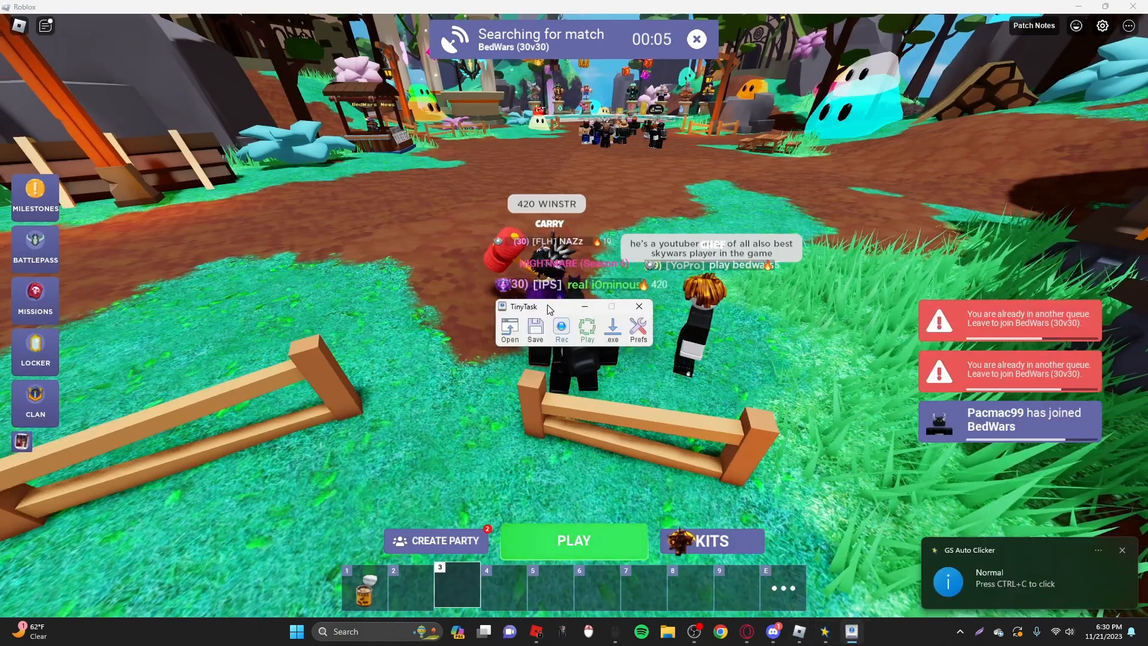
# Move TinyTask to the upper left and enable Continuous Playback in Prefs
pyautogui.moveTo(545, 306); pyautogui.dragTo(207, 194)
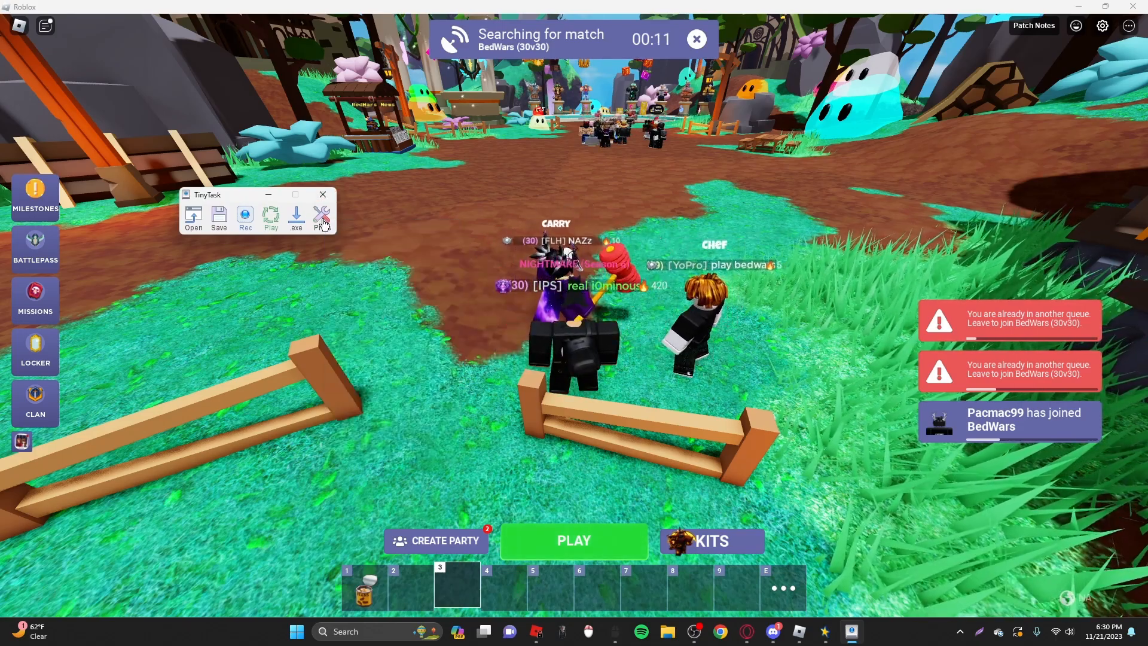
pyautogui.click(320, 216)
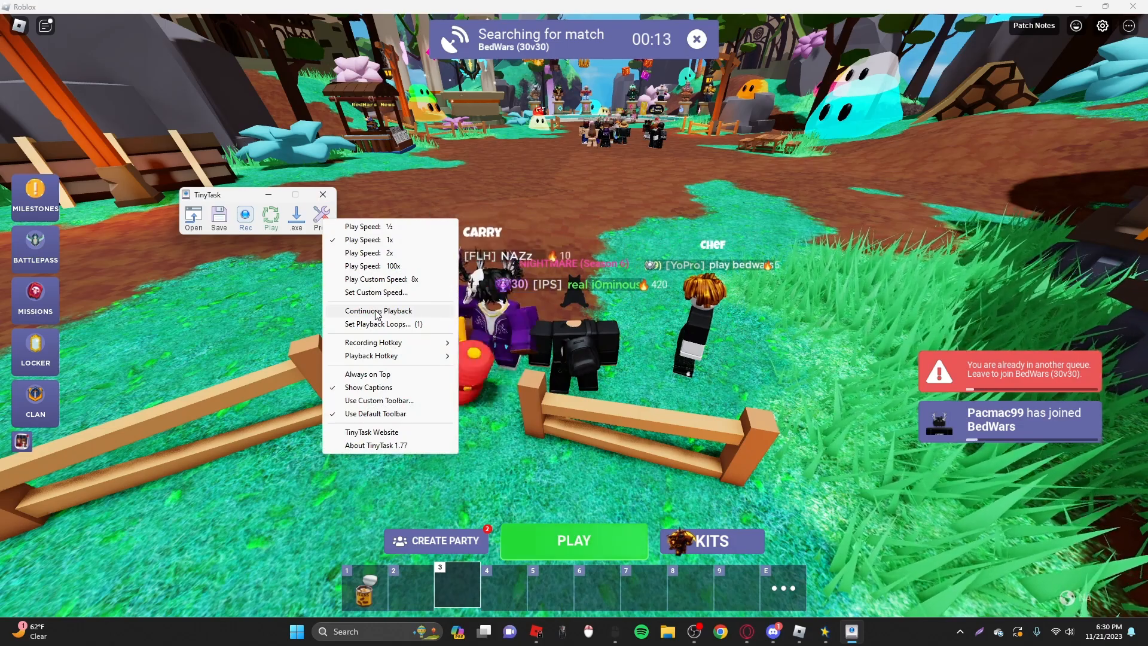
pyautogui.click(378, 311)
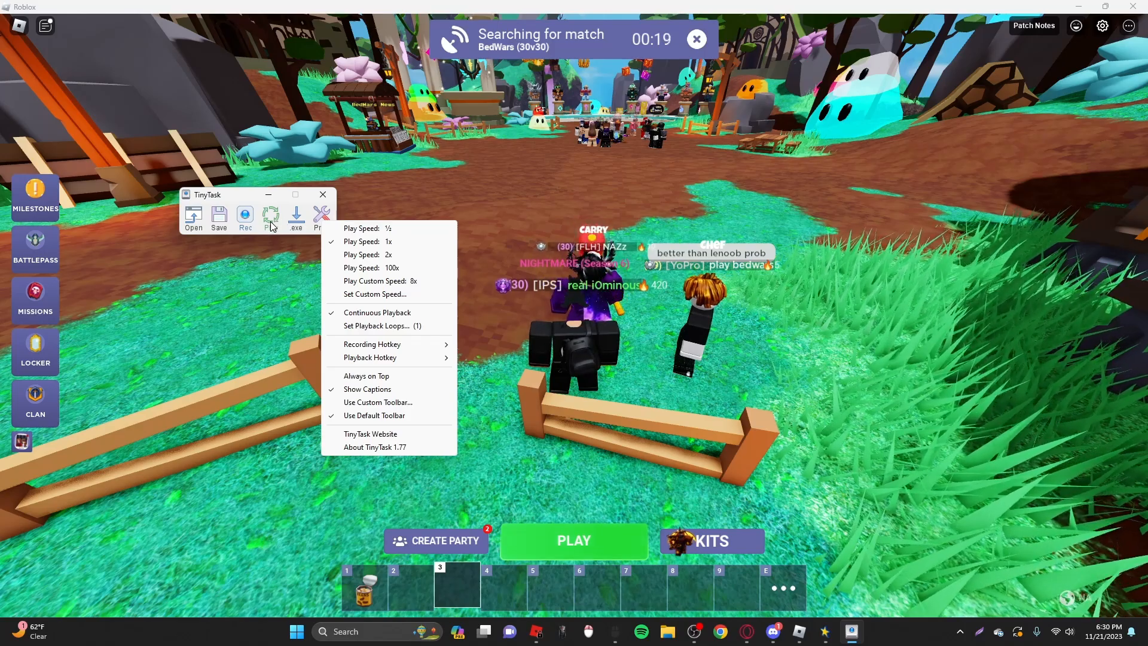
pyautogui.click(244, 218)
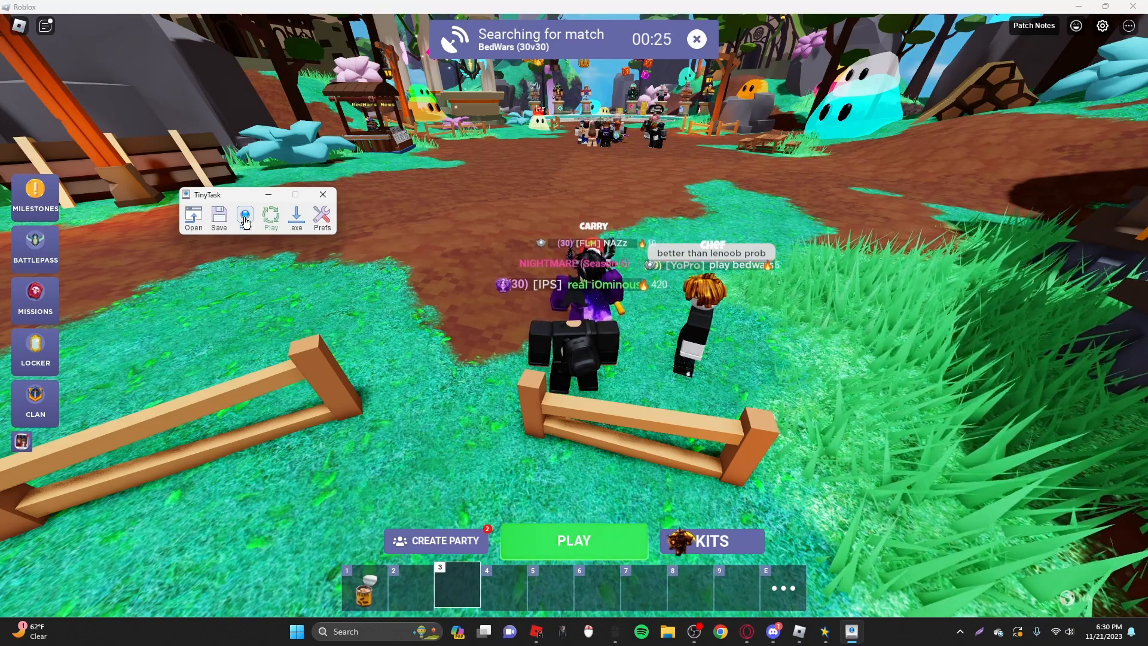
# Start recording a new TinyTask movement macro
pyautogui.click(271, 217)
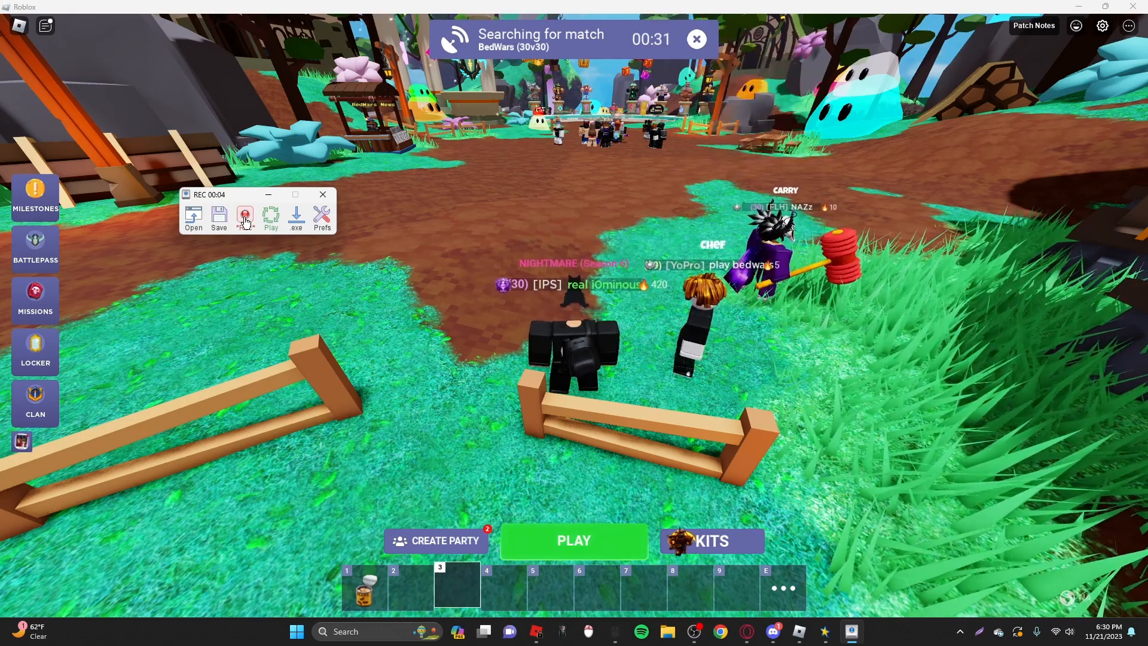
pyautogui.click(244, 218)
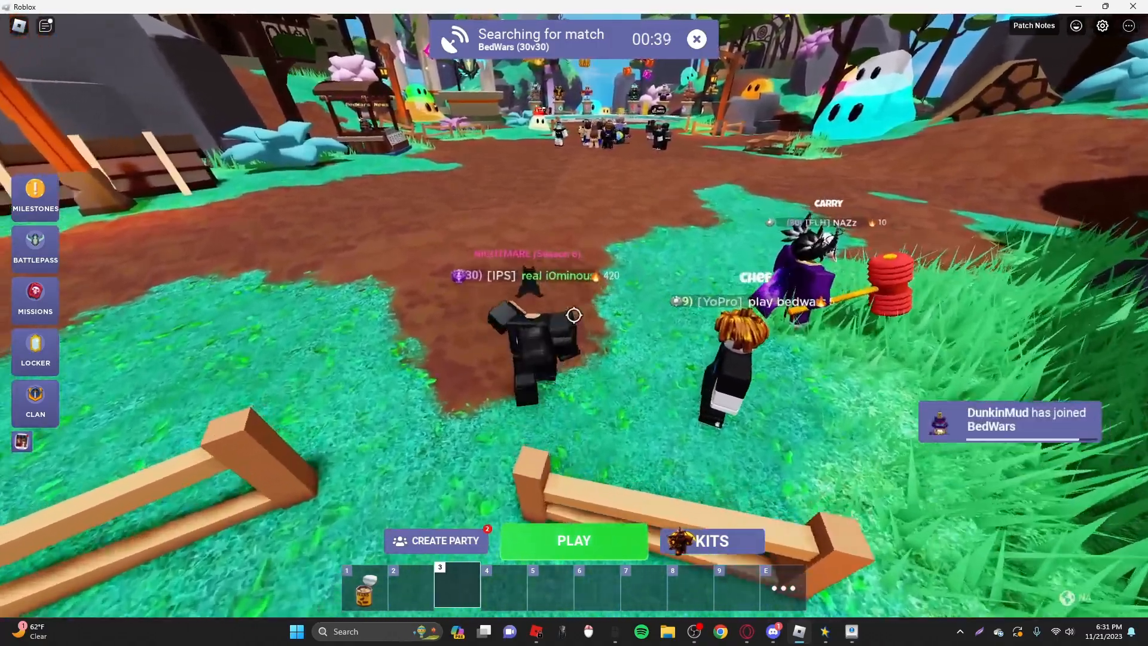
# Let the clicks open and dismiss Choose Gamemode while the 30v30 match teleports in
pyautogui.click(574, 541)
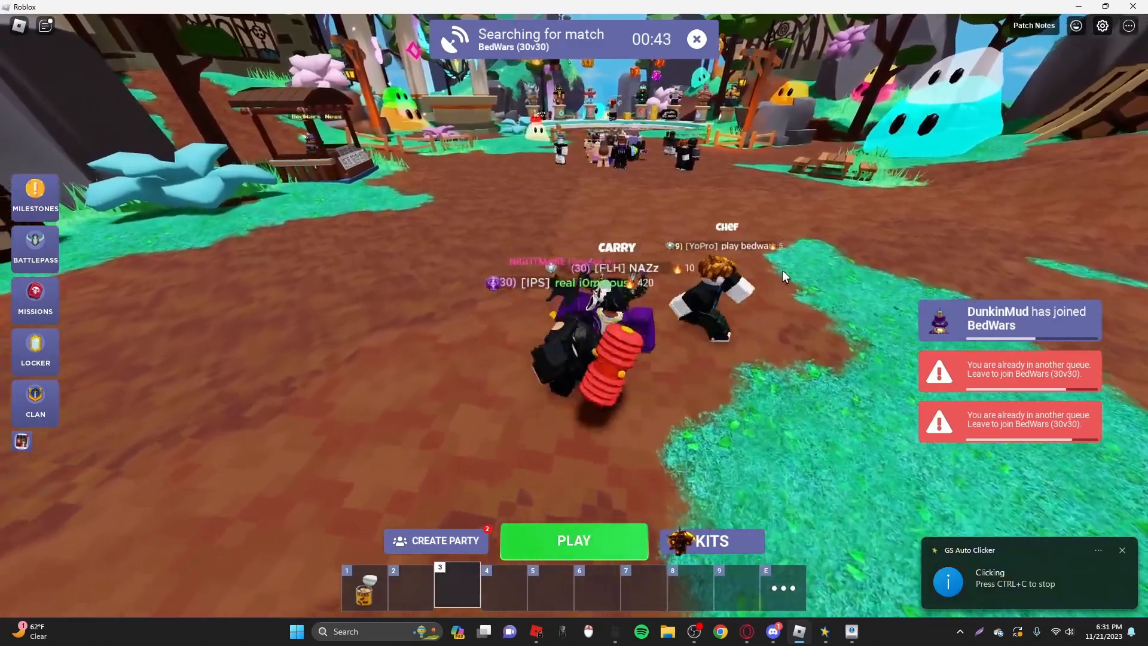
pyautogui.click(573, 541)
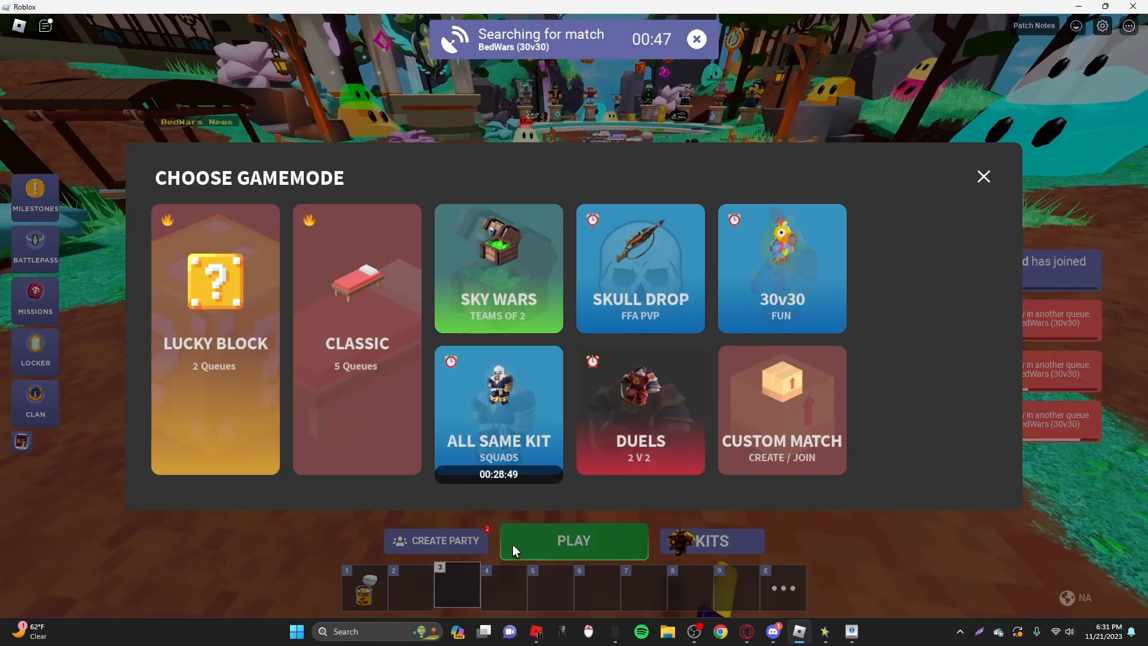
pyautogui.click(983, 177)
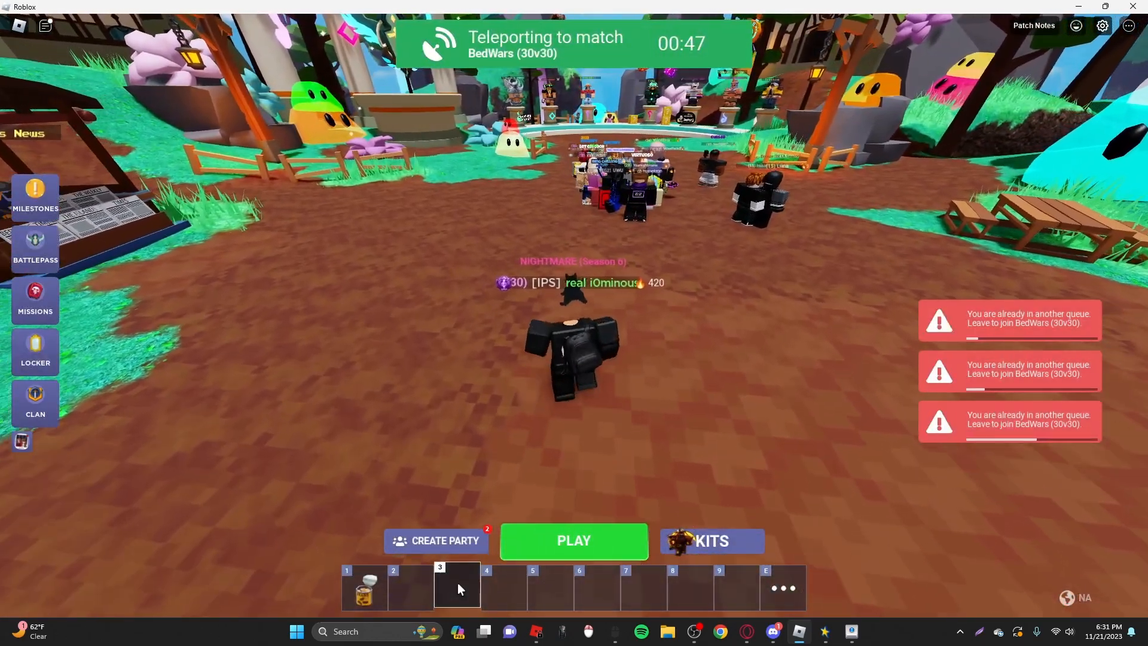
pyautogui.click(709, 541)
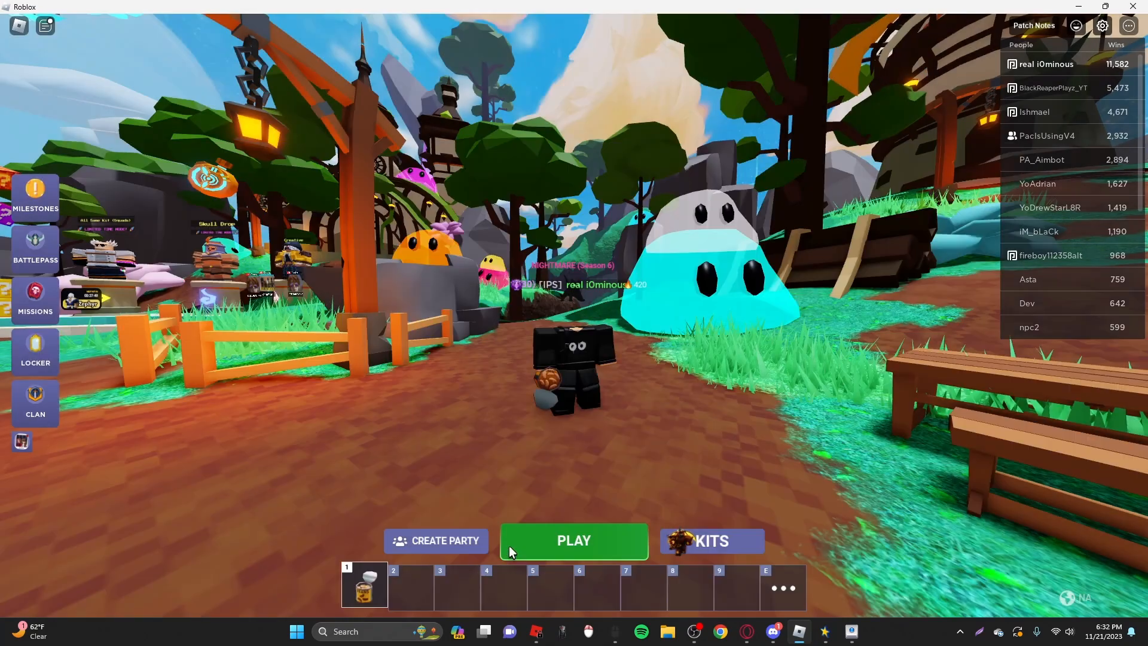
# Wait in the lobby until the BedWars Season 9 loading screen appears
pyautogui.click(573, 541)
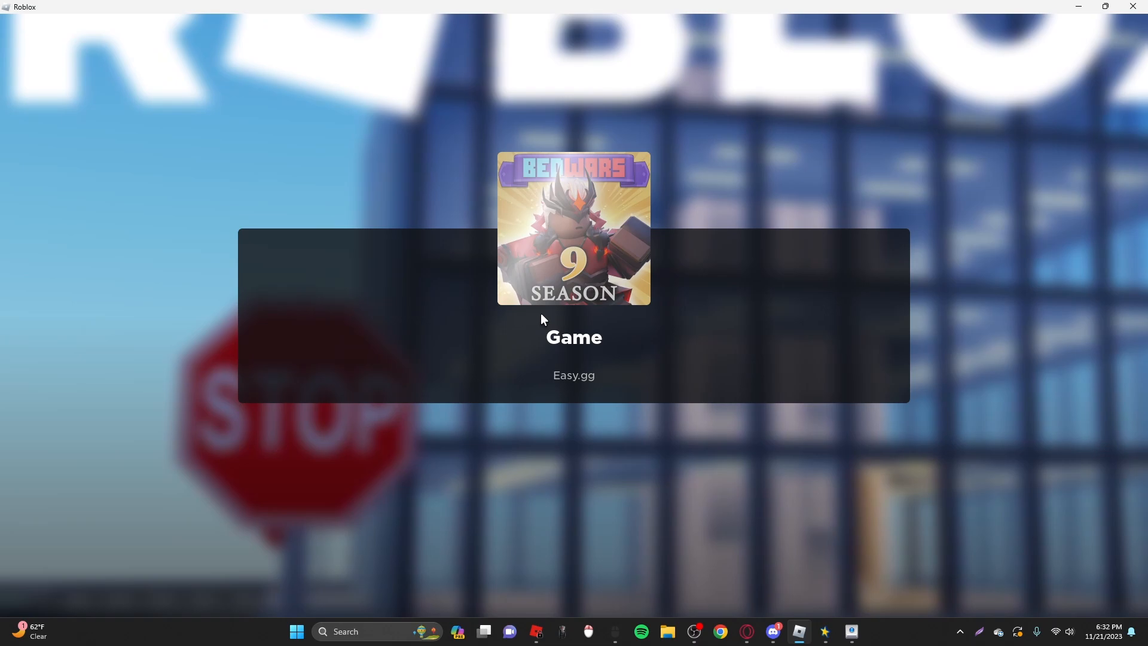
pyautogui.moveTo(643, 569)
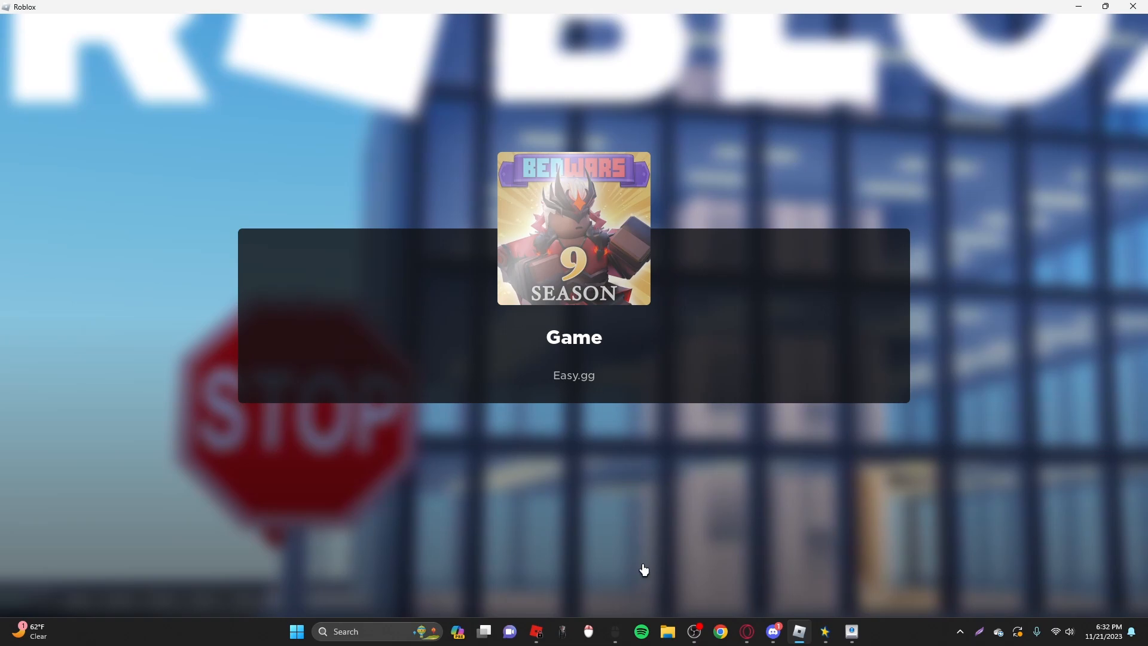
pyautogui.moveTo(525, 572)
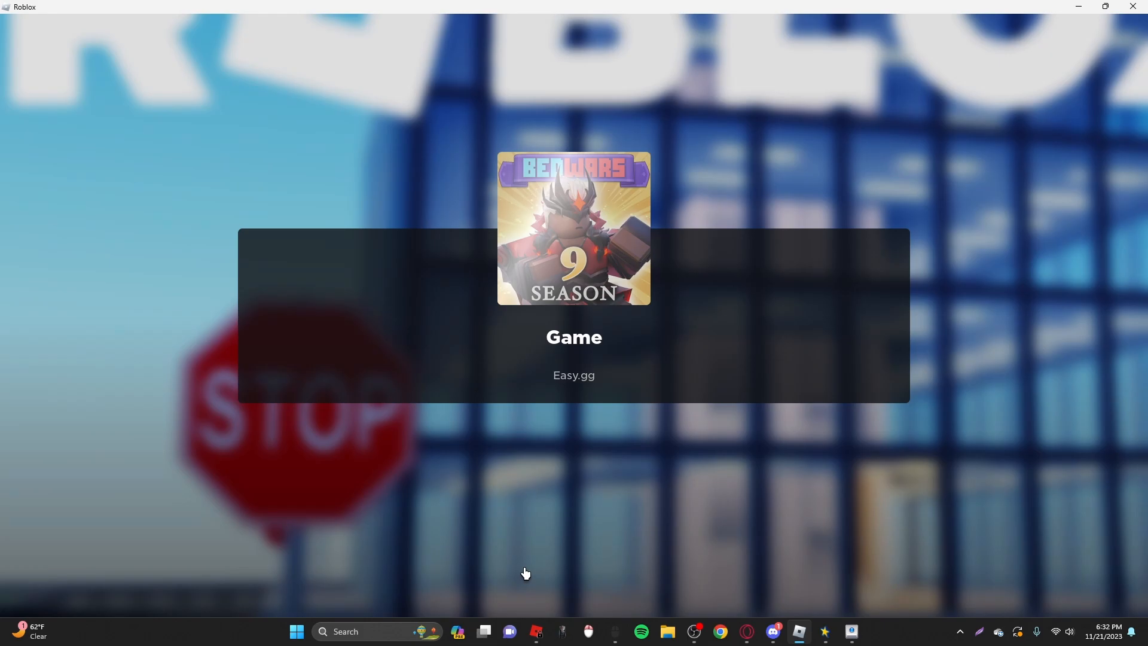
pyautogui.moveTo(533, 575)
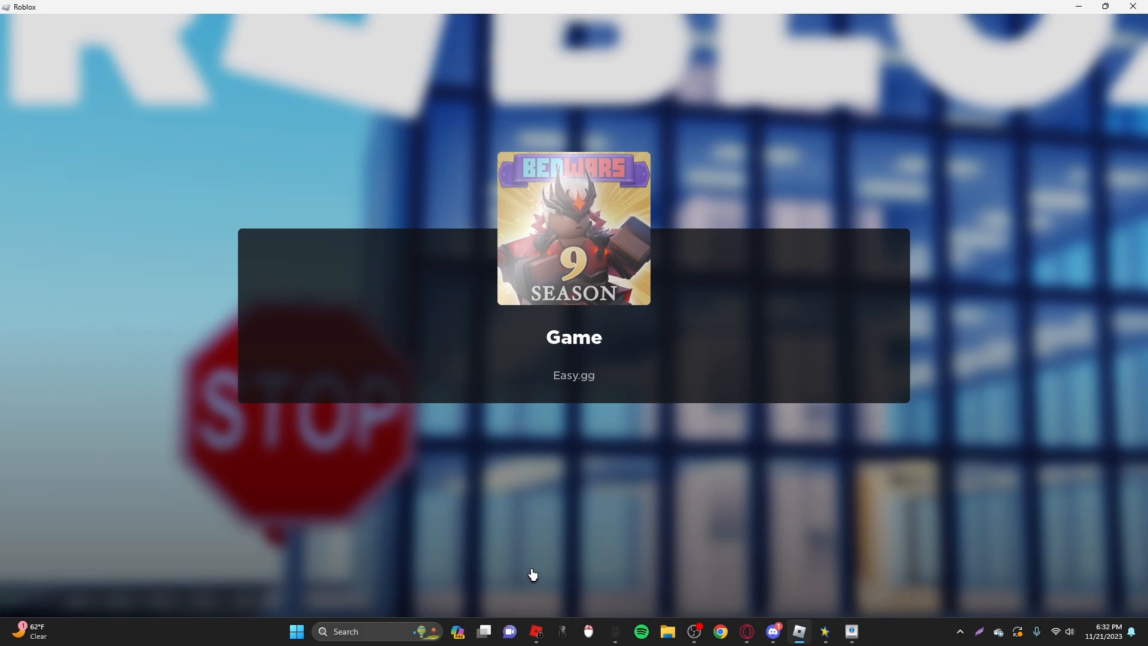